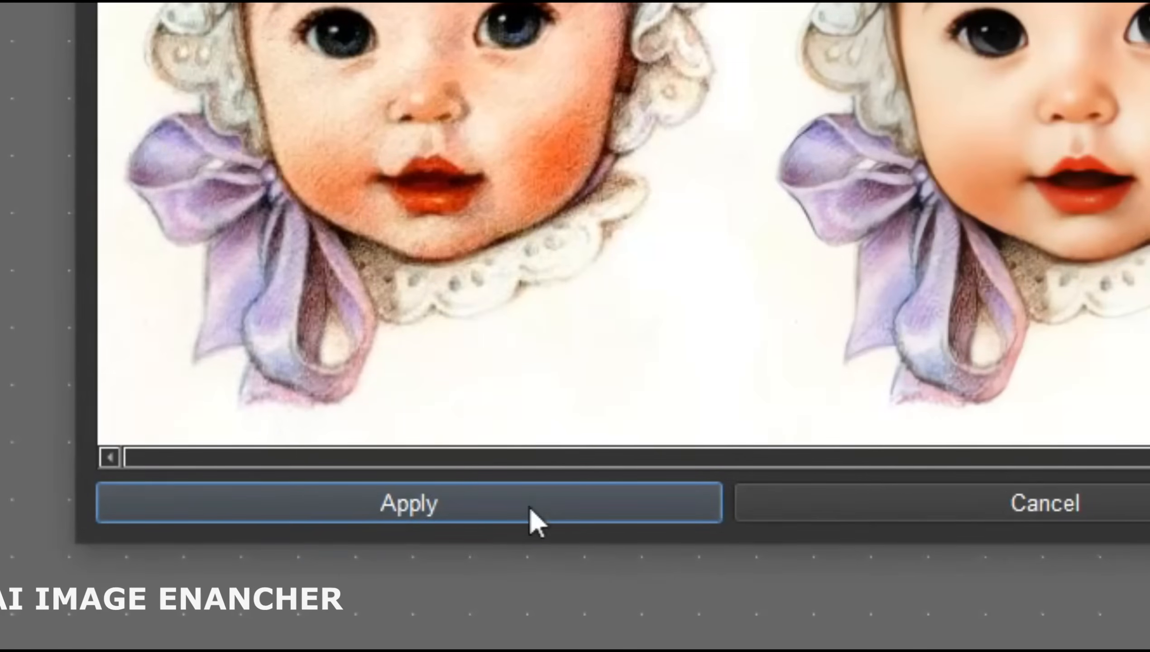
# Accept the enhanced baby portrait to build its face, bonnet and bow relief
pyautogui.click(408, 503)
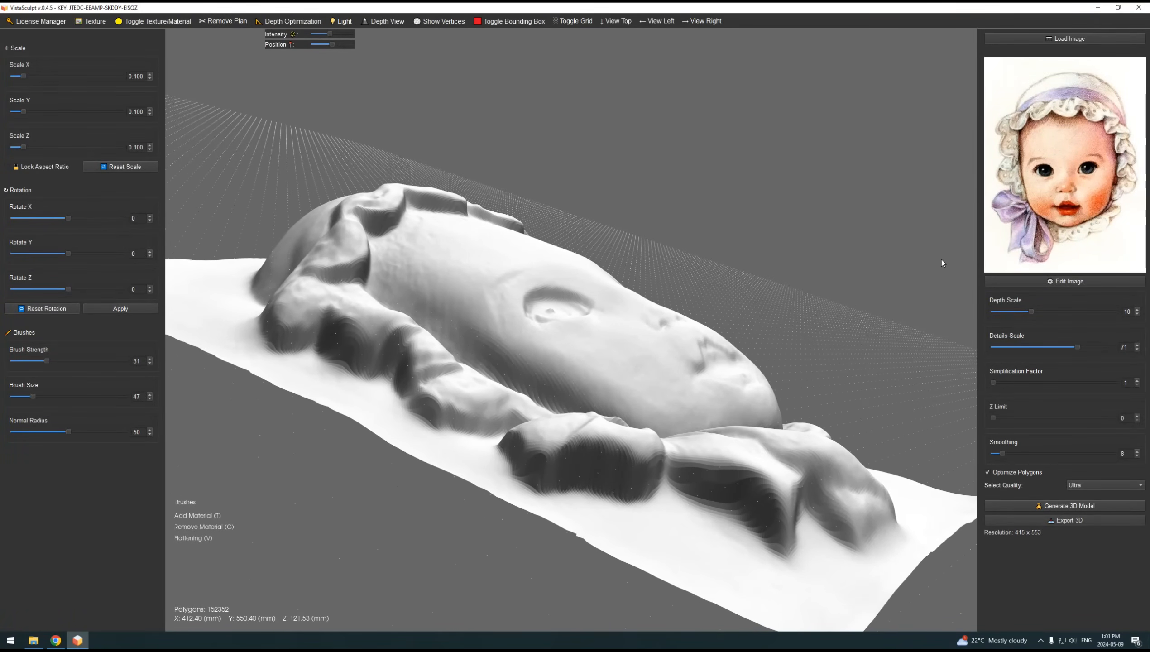
# Perspective-correct the Mona Lisa relief photo and crop it to the carved panel
pyautogui.click(1068, 280)
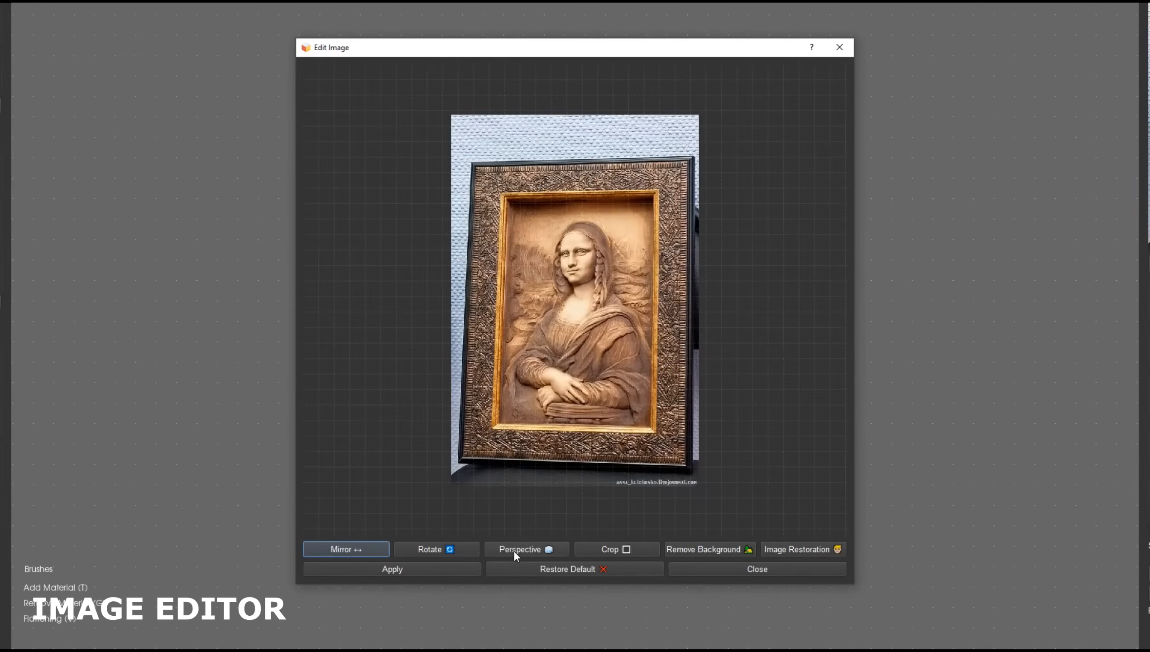
pyautogui.click(526, 549)
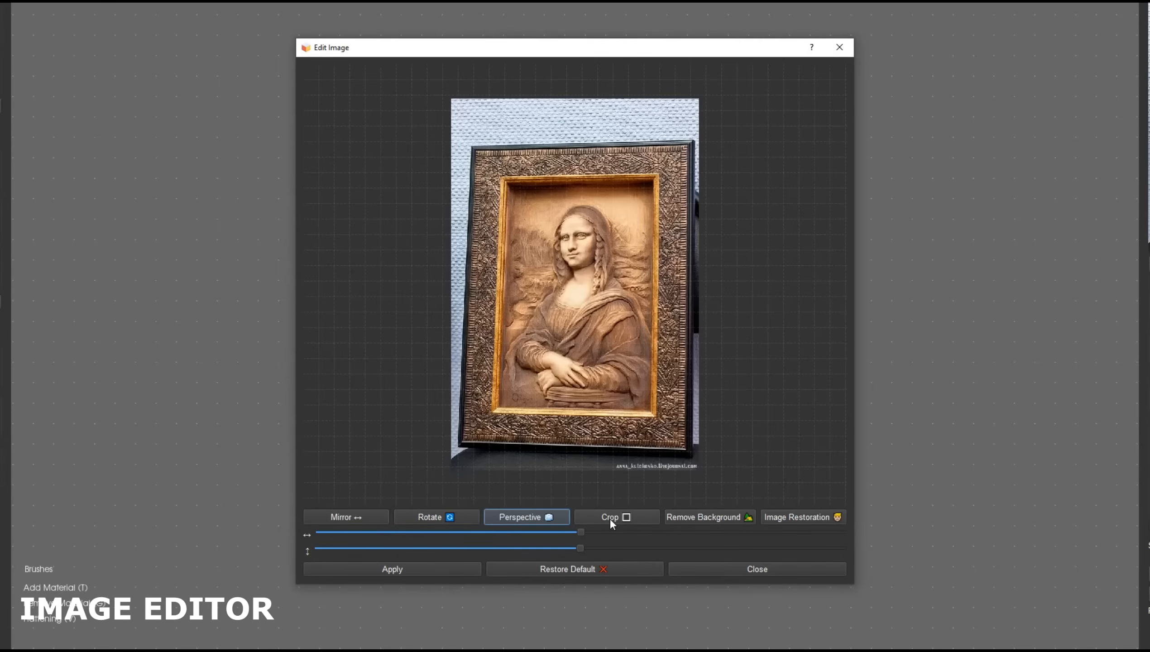
pyautogui.click(616, 516)
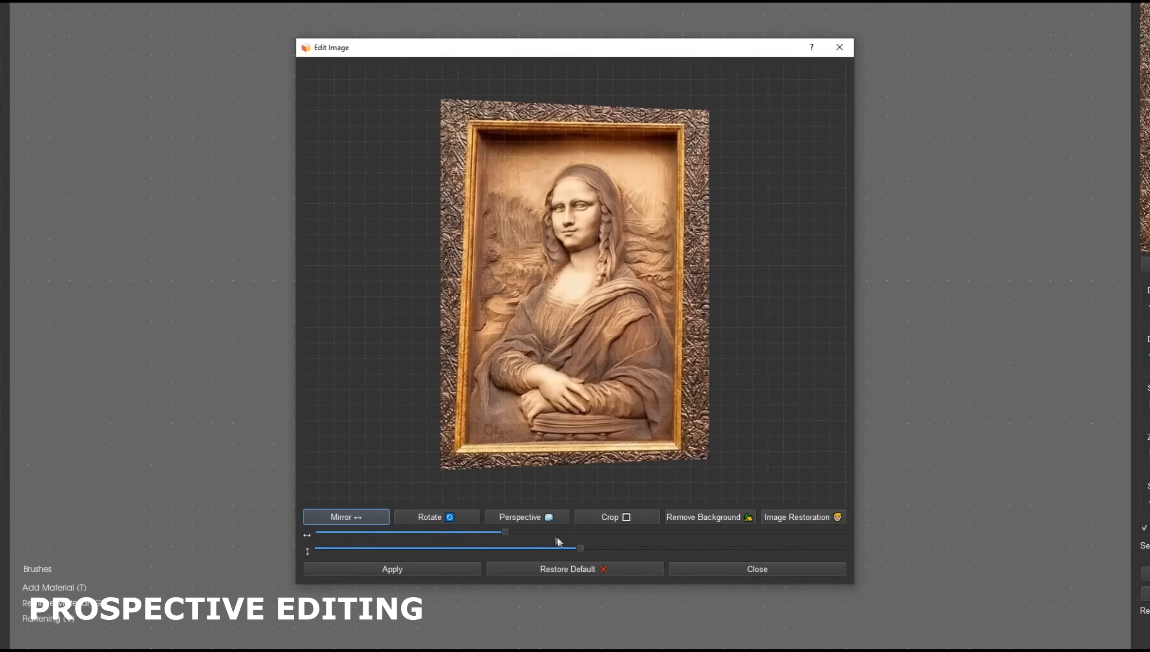
pyautogui.moveTo(580, 548); pyautogui.dragTo(475, 547)
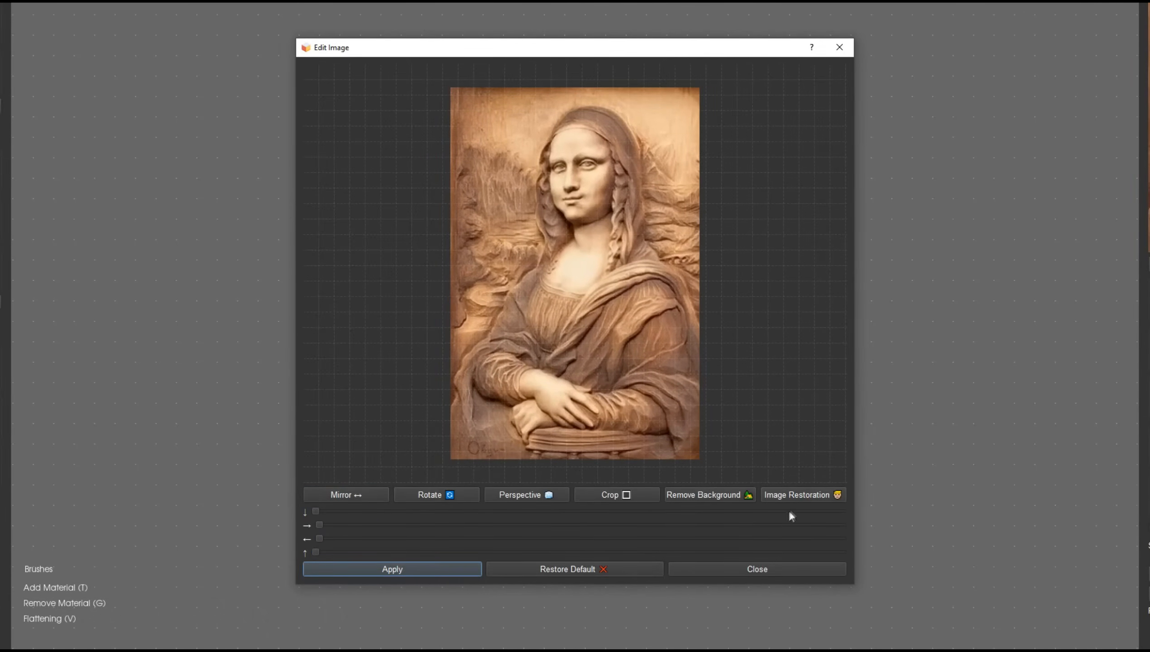
pyautogui.click(801, 493)
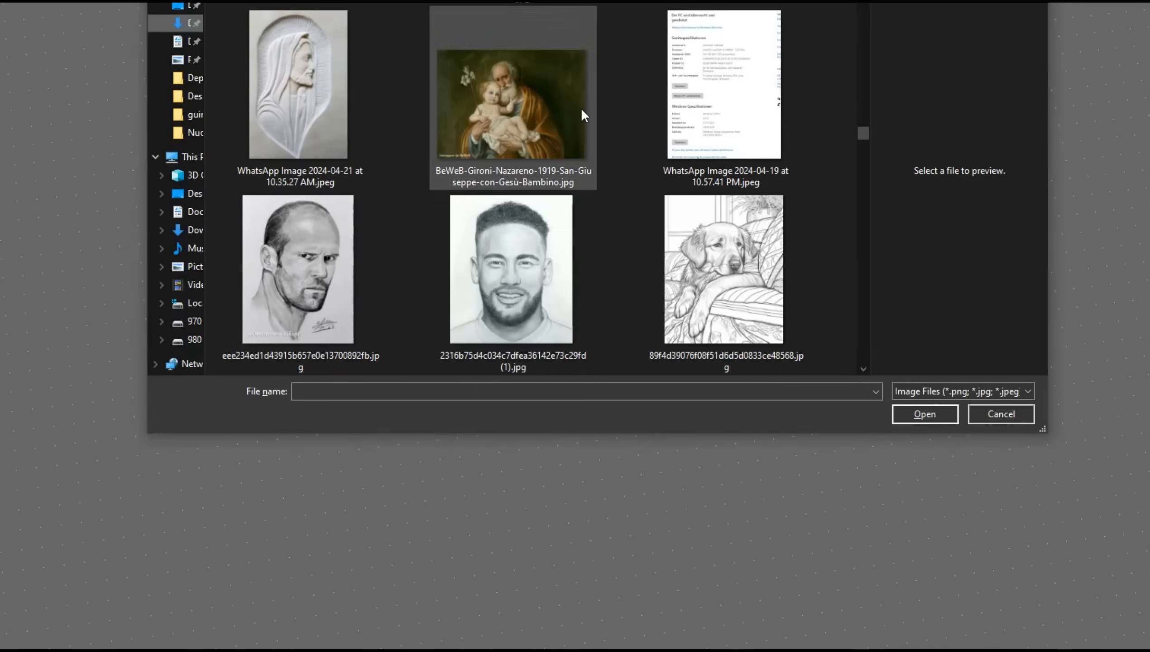
# Open the smiling bearded man pencil portrait, accept image restoration and apply the enhancement
pyautogui.click(923, 413)
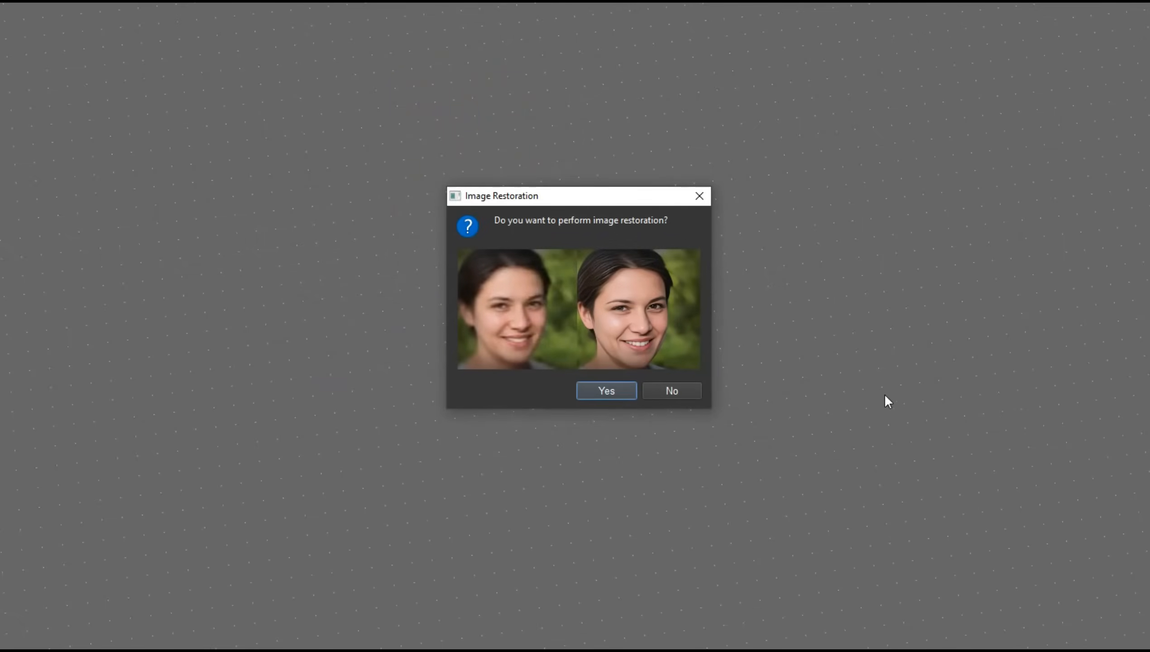
pyautogui.click(605, 390)
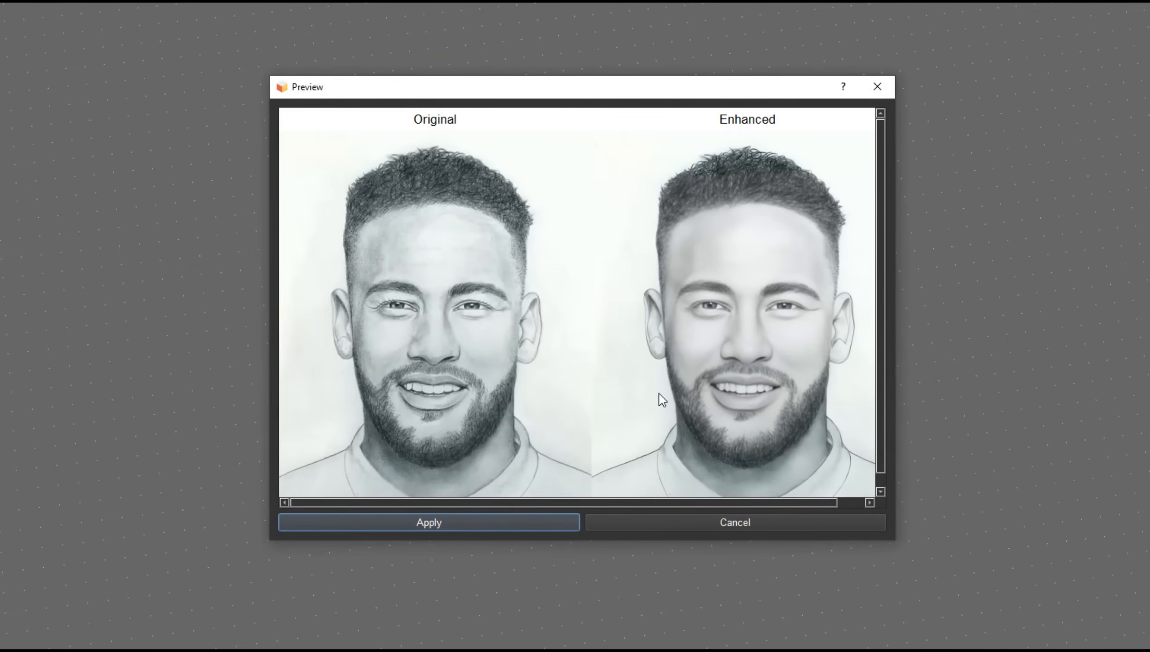
pyautogui.click(428, 522)
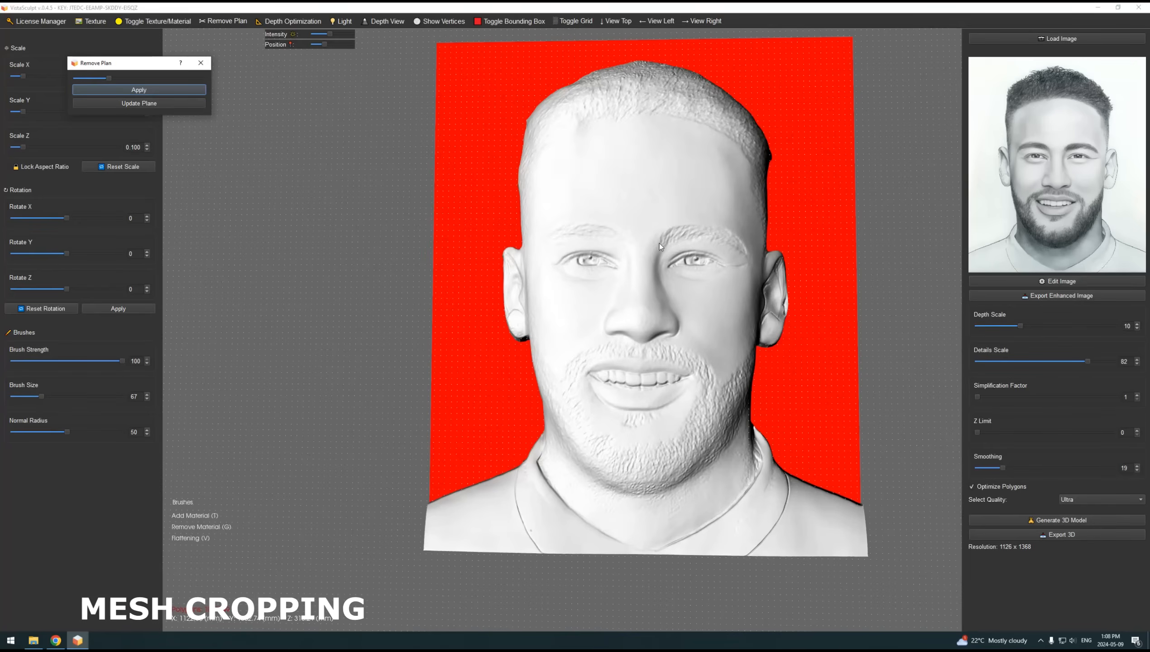
# Remove the flat background plane and resize the bust relief to about 348×403×94 mm
pyautogui.click(138, 89)
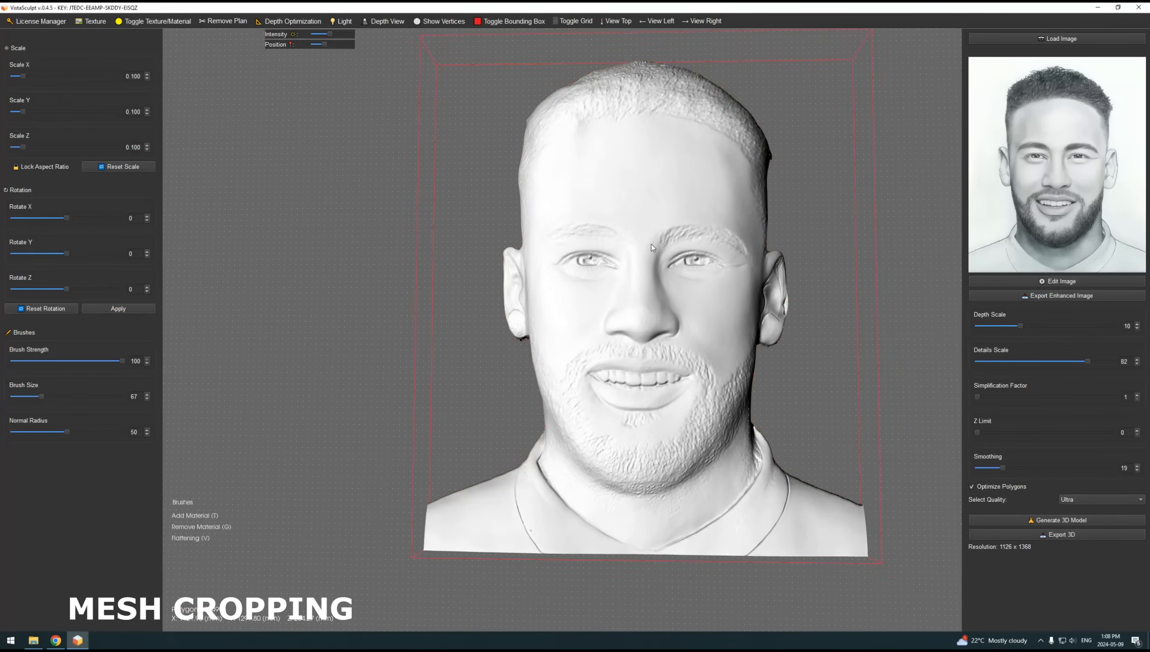
pyautogui.click(617, 20)
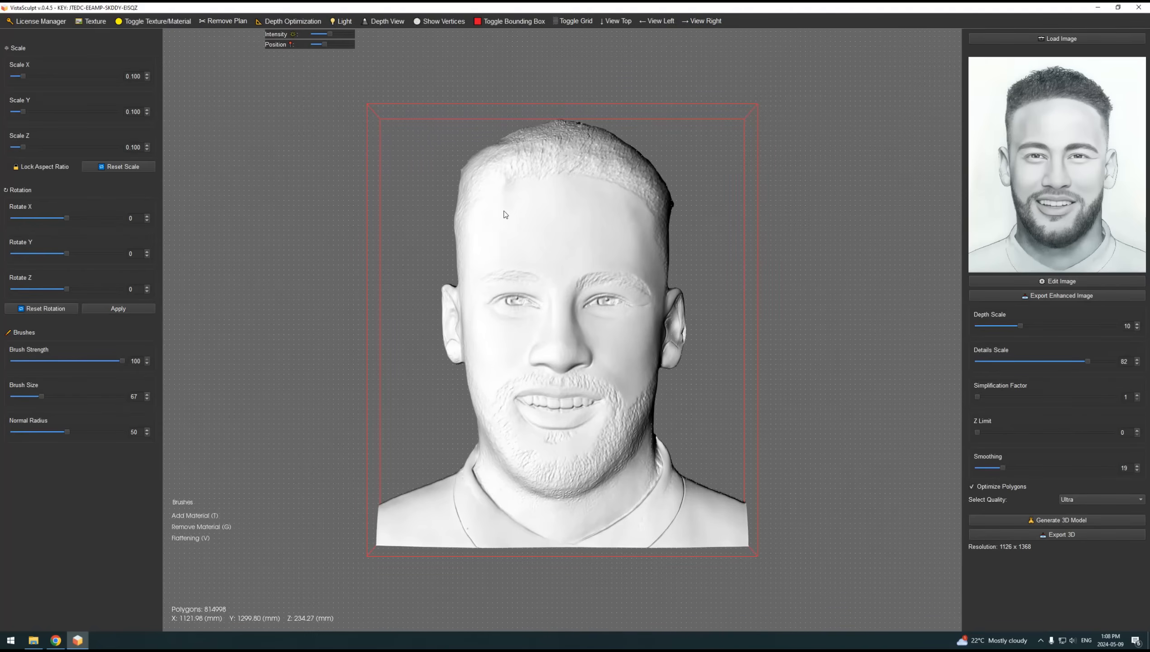
pyautogui.click(8, 167)
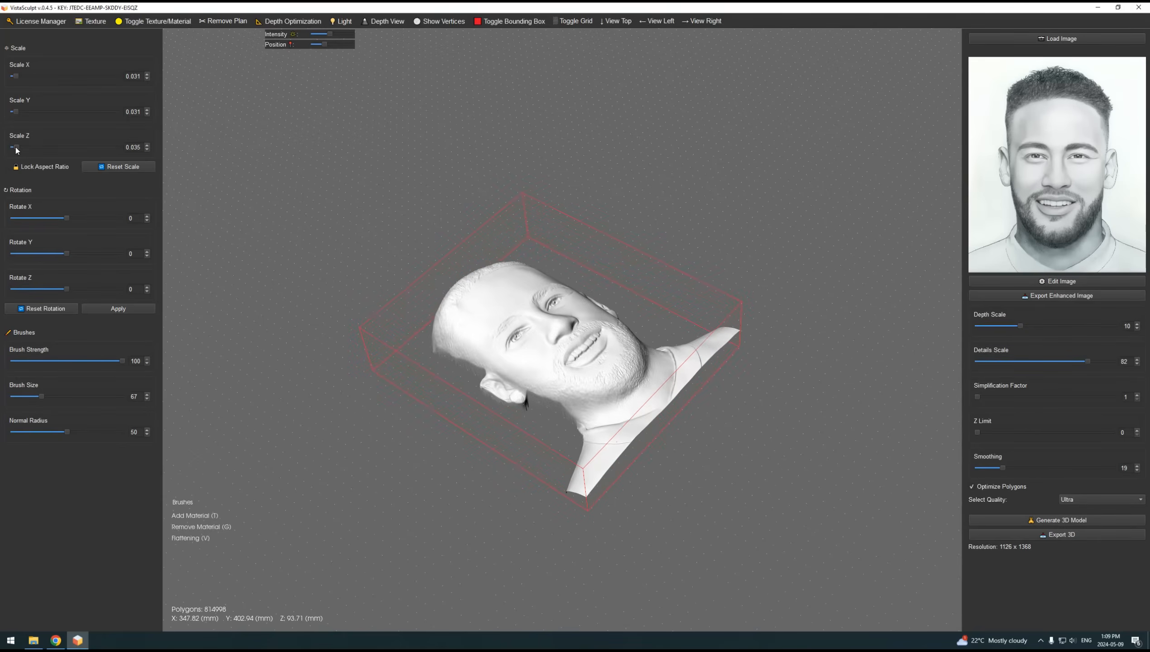
# Lower Scale Z and brush-sculpt extra detail into the lips and face
pyautogui.moveTo(15, 159); pyautogui.dragTo(44, 159)
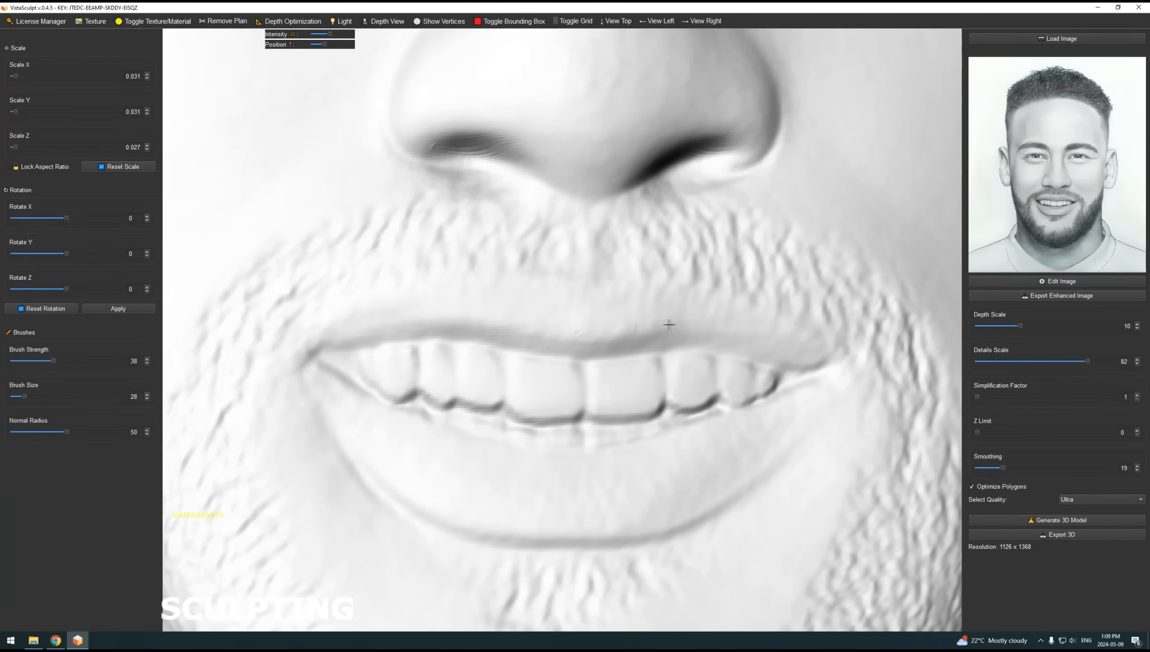
pyautogui.moveTo(16, 396); pyautogui.dragTo(31, 396)
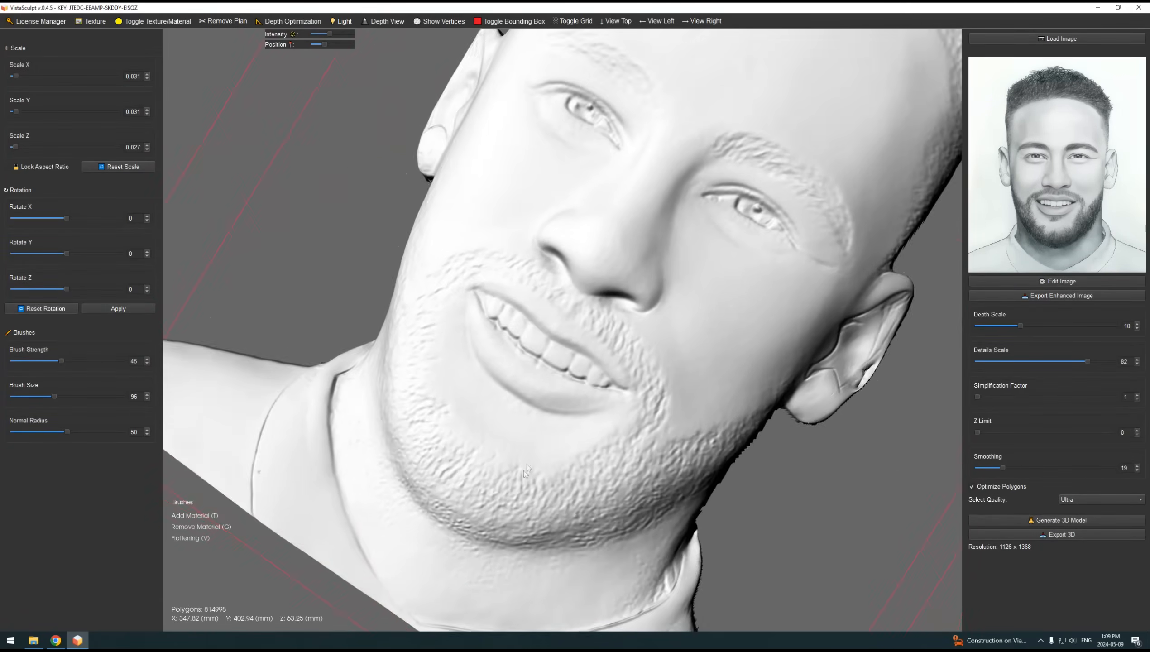
pyautogui.moveTo(63, 396); pyautogui.dragTo(48, 396)
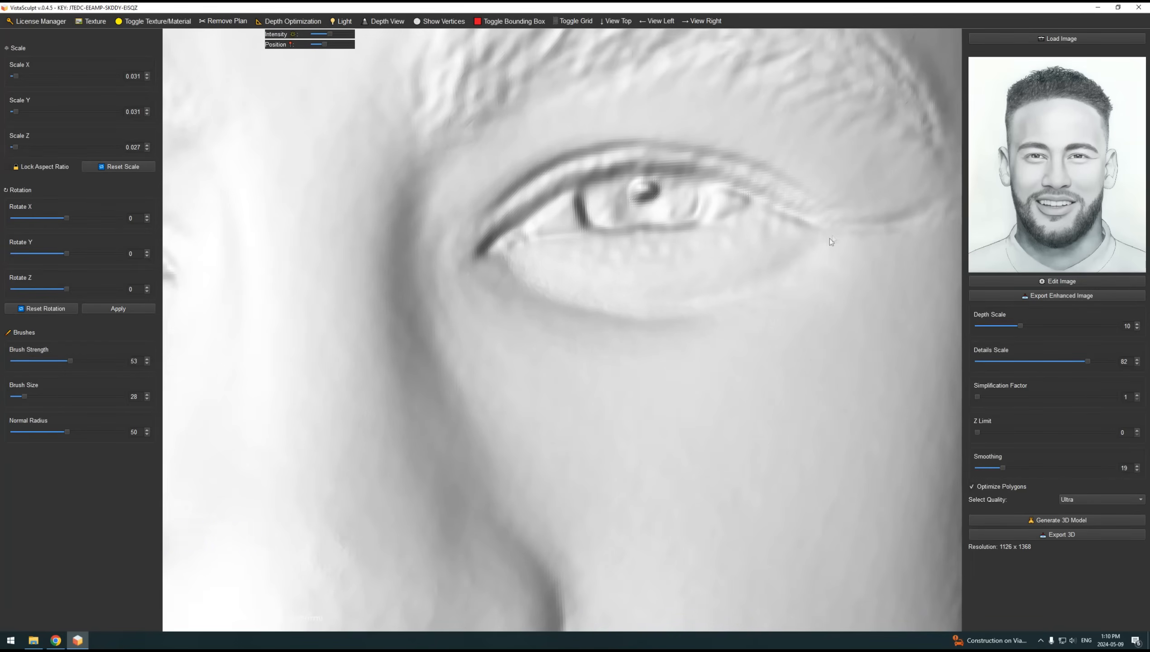
pyautogui.click(1056, 38)
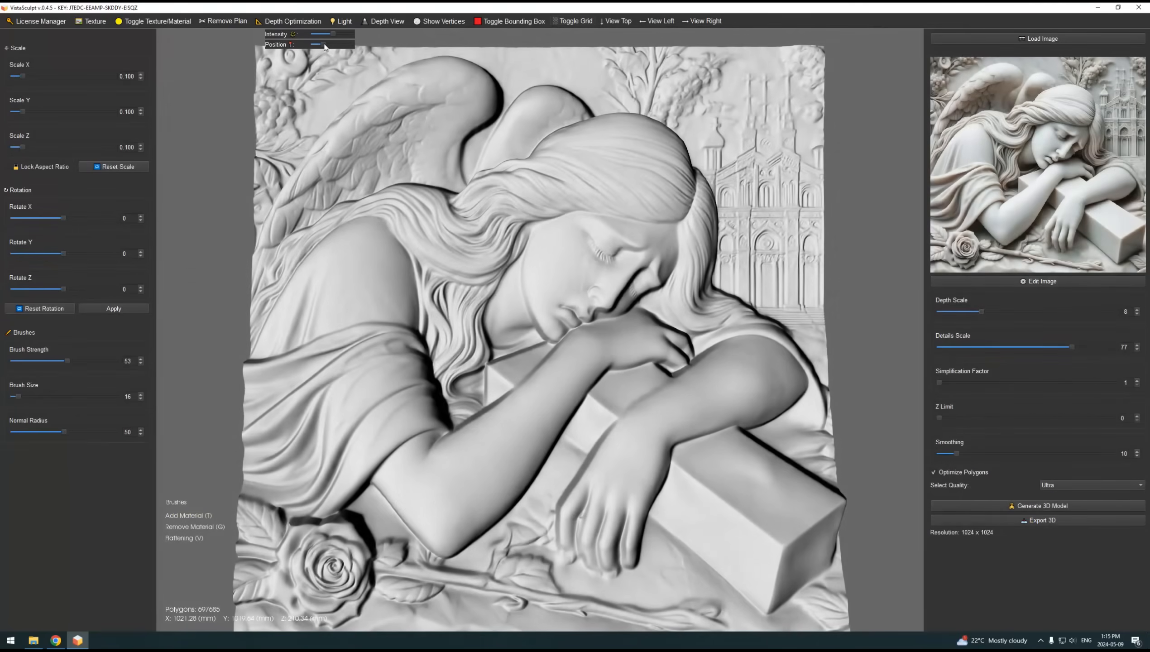
# Cap the angel relief with Z Limit, regenerate, adjust lighting, then lower Z Limit to 29
pyautogui.moveTo(301, 44); pyautogui.dragTo(341, 45)
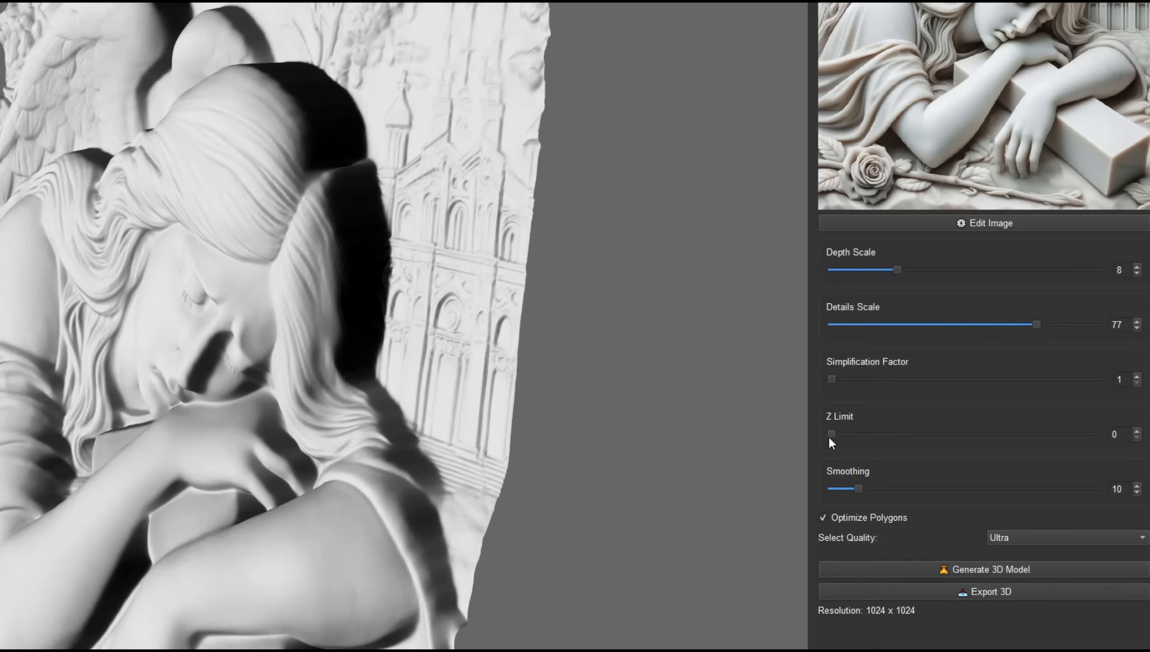
pyautogui.moveTo(831, 434); pyautogui.dragTo(929, 434)
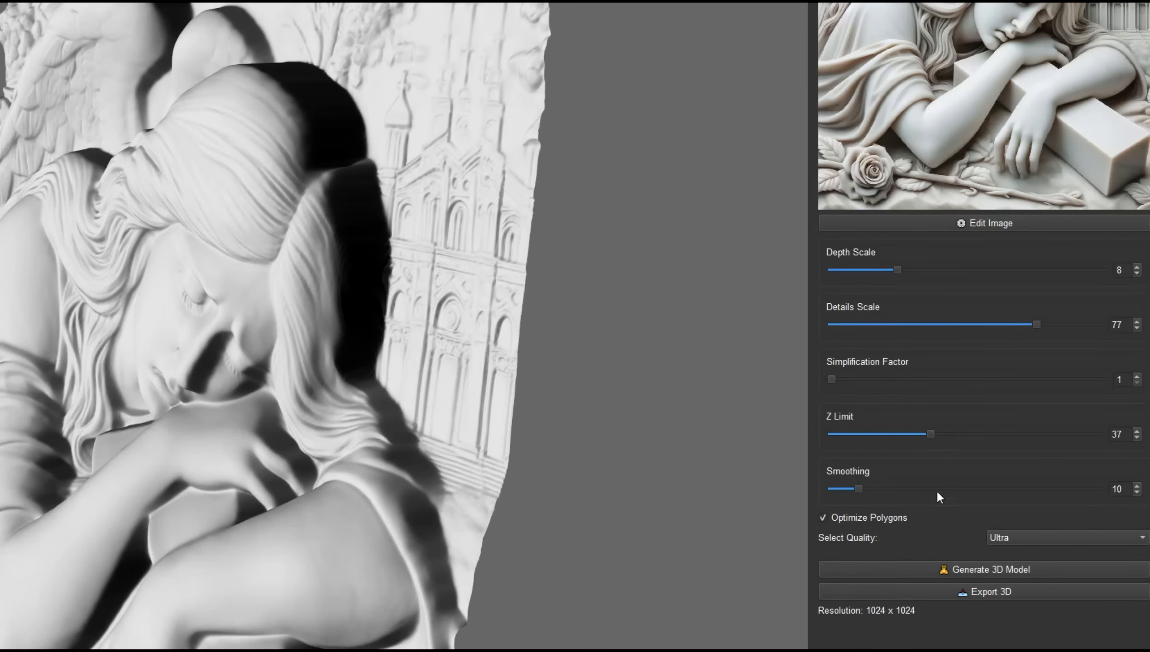
pyautogui.click(989, 569)
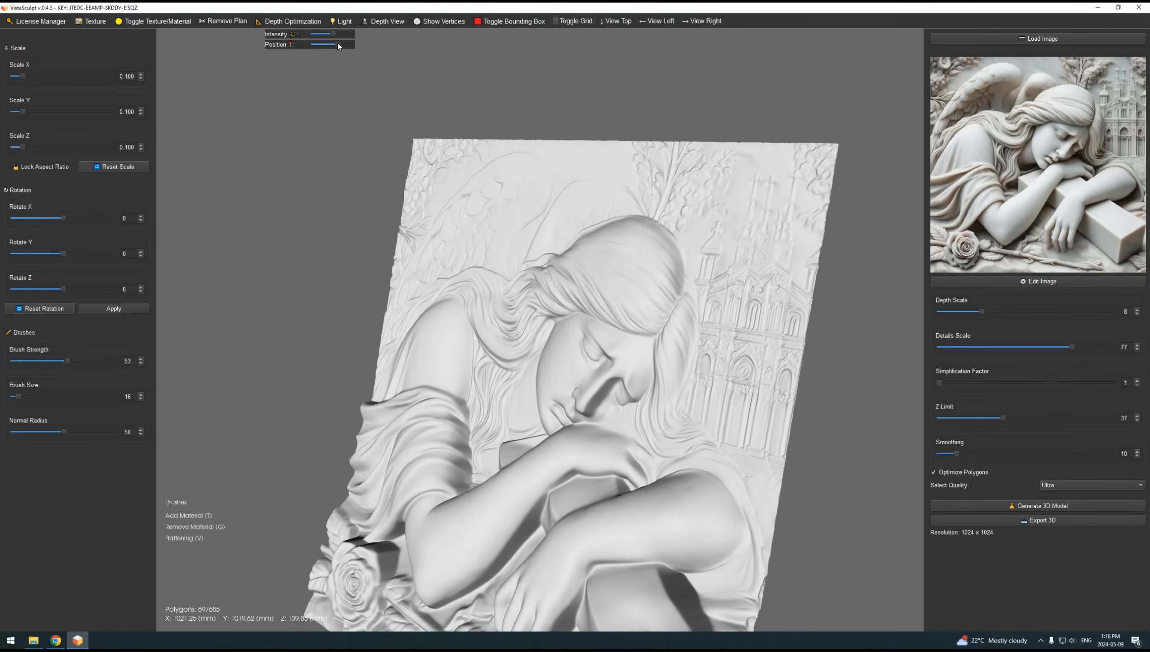
pyautogui.moveTo(333, 45); pyautogui.dragTo(316, 45)
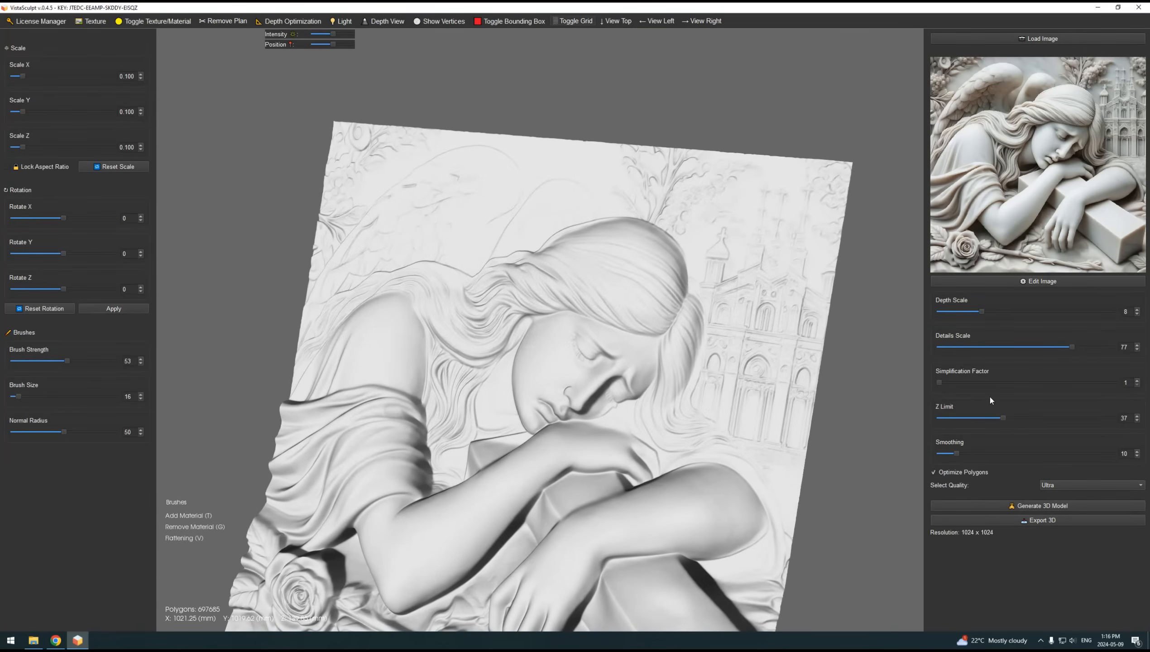
pyautogui.moveTo(1005, 418); pyautogui.dragTo(986, 418)
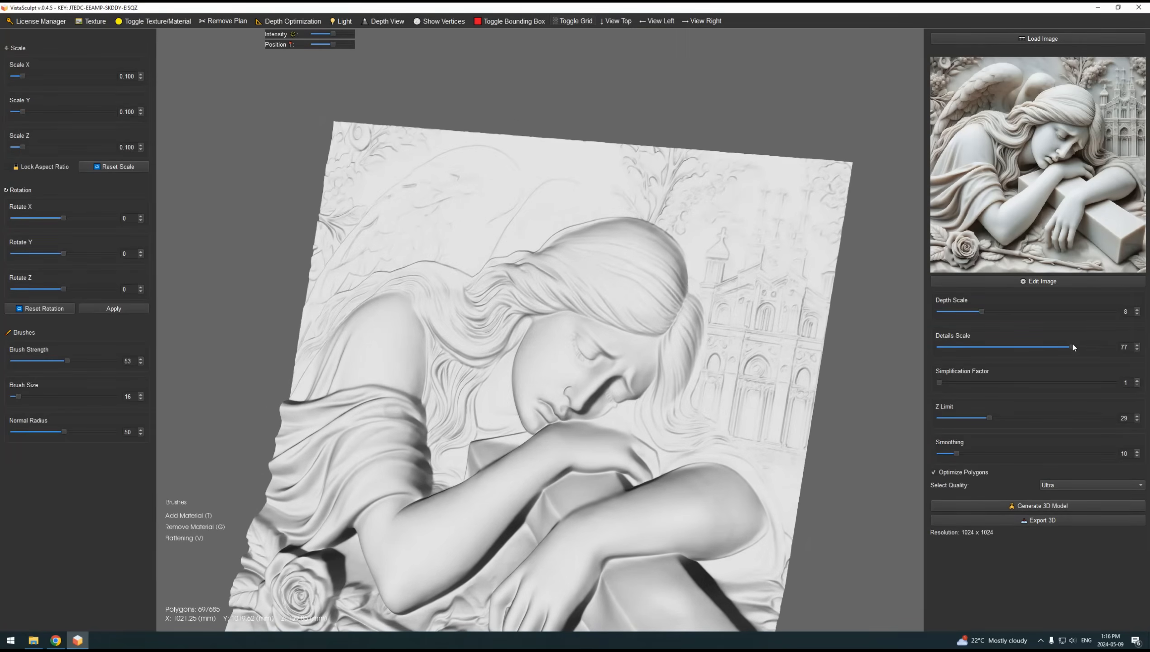